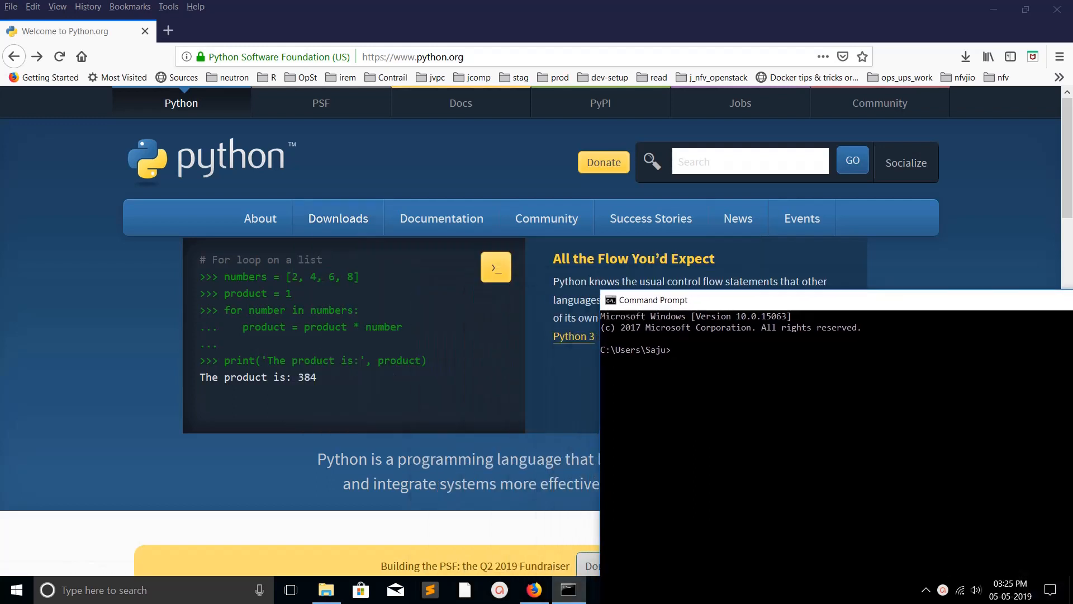
# - Start the Python 3.7.3 interpreter and exit it again with quit()
pyautogui.click(338, 218)
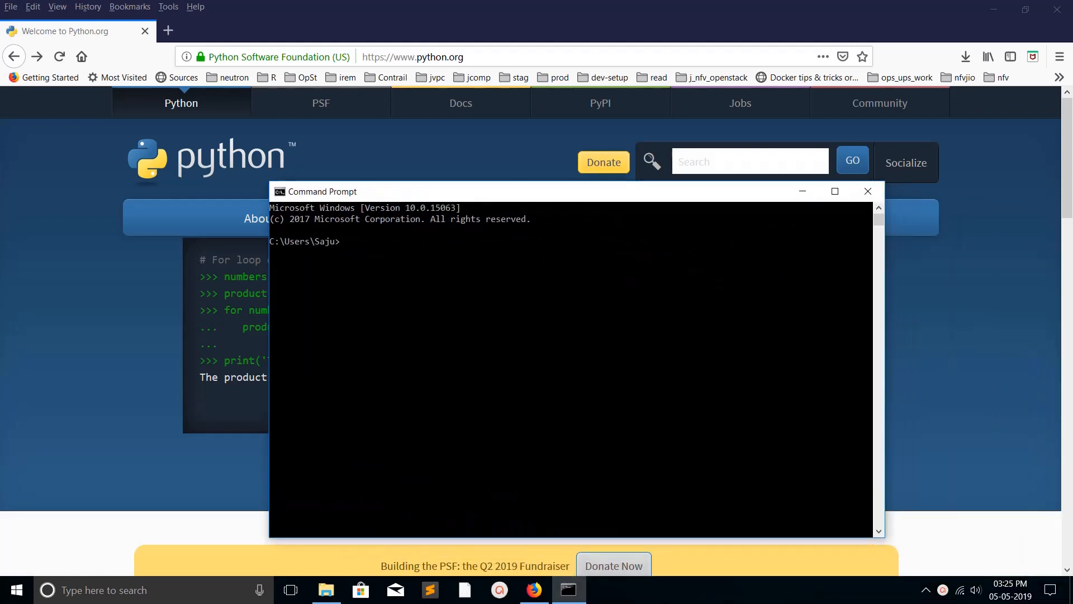
pyautogui.press('Return')
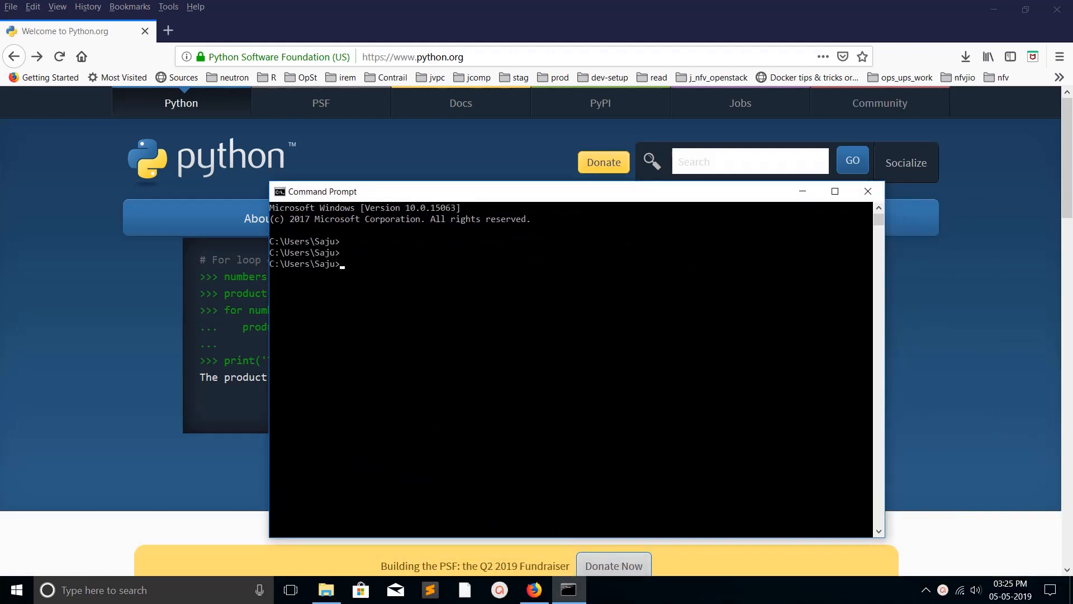
pyautogui.write('pp')
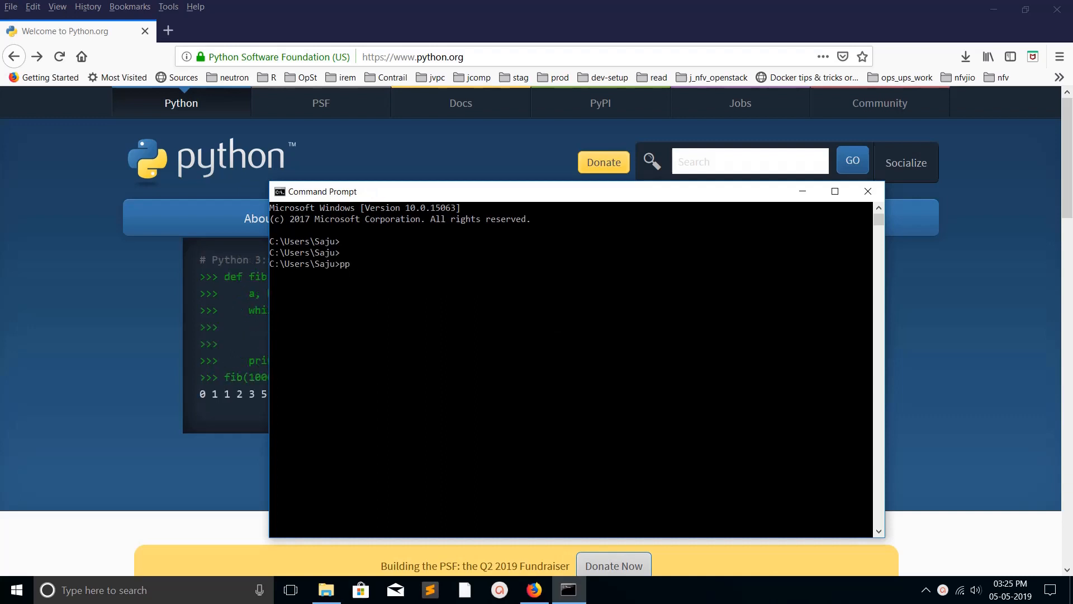
pyautogui.write('ython')
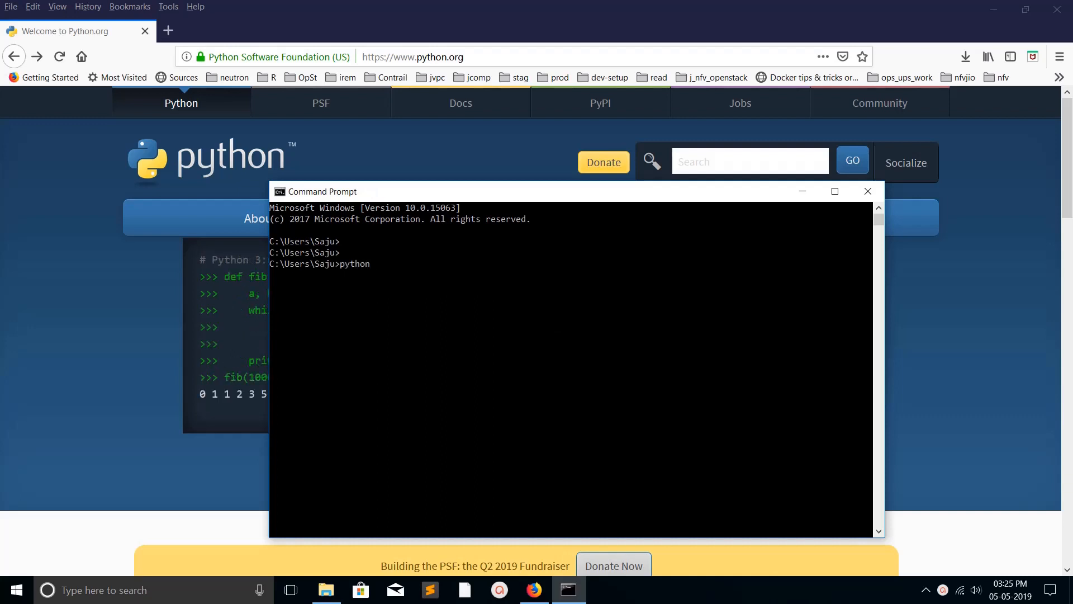
pyautogui.press('Return')
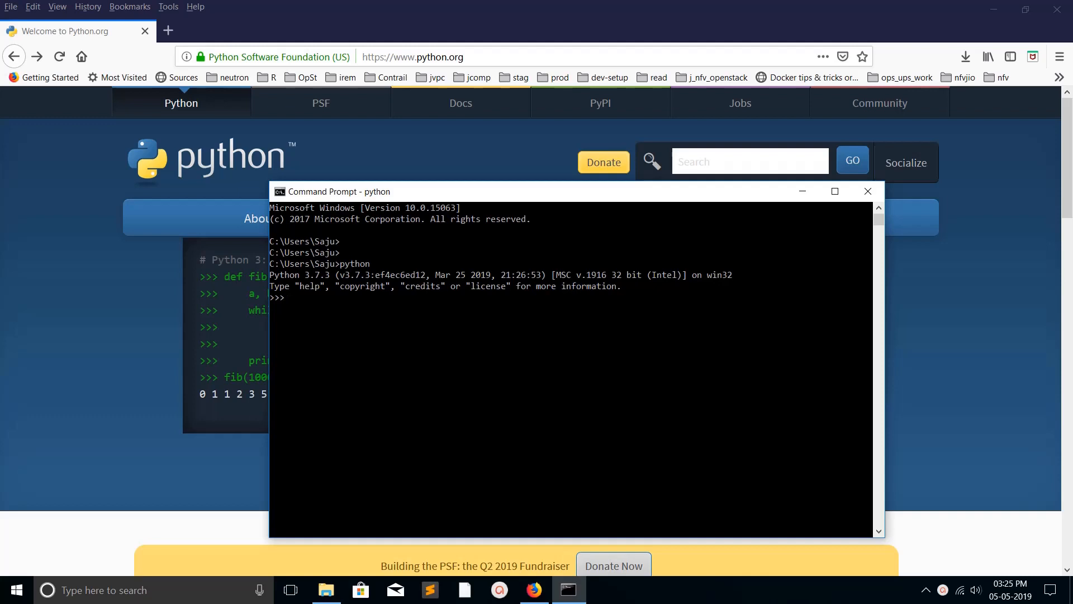
pyautogui.write('quit(')
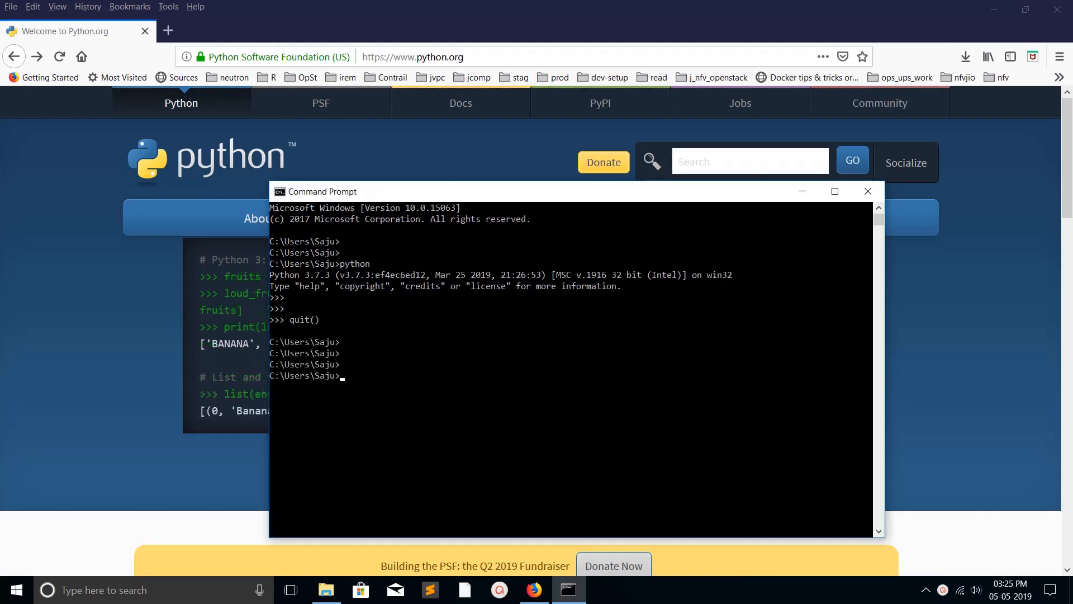
# - Run pip --version to check the installed pip
pyautogui.write('pip --v')
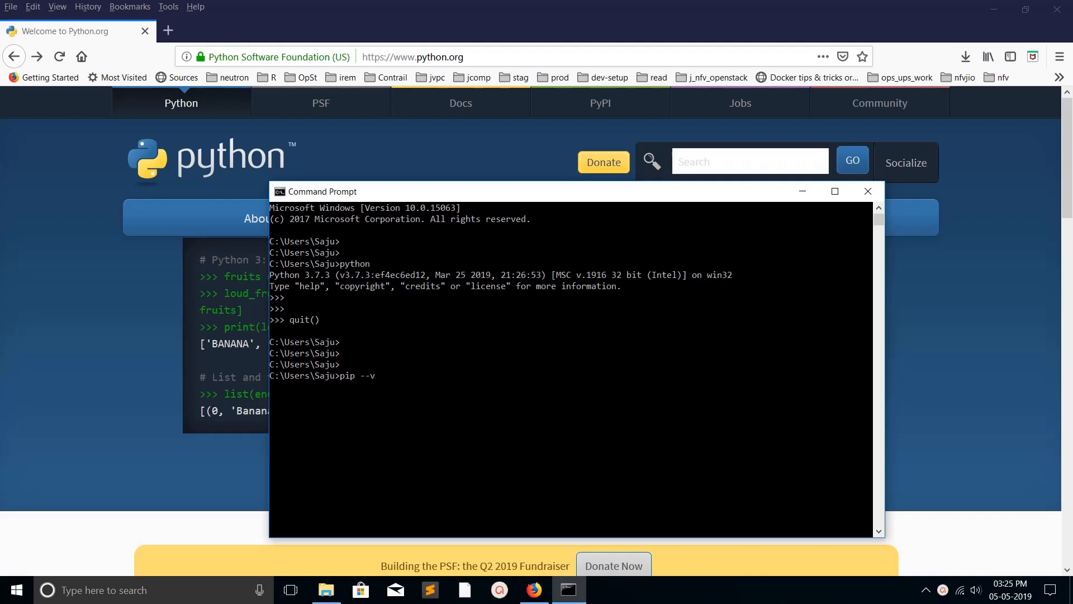
pyautogui.write('ersion')
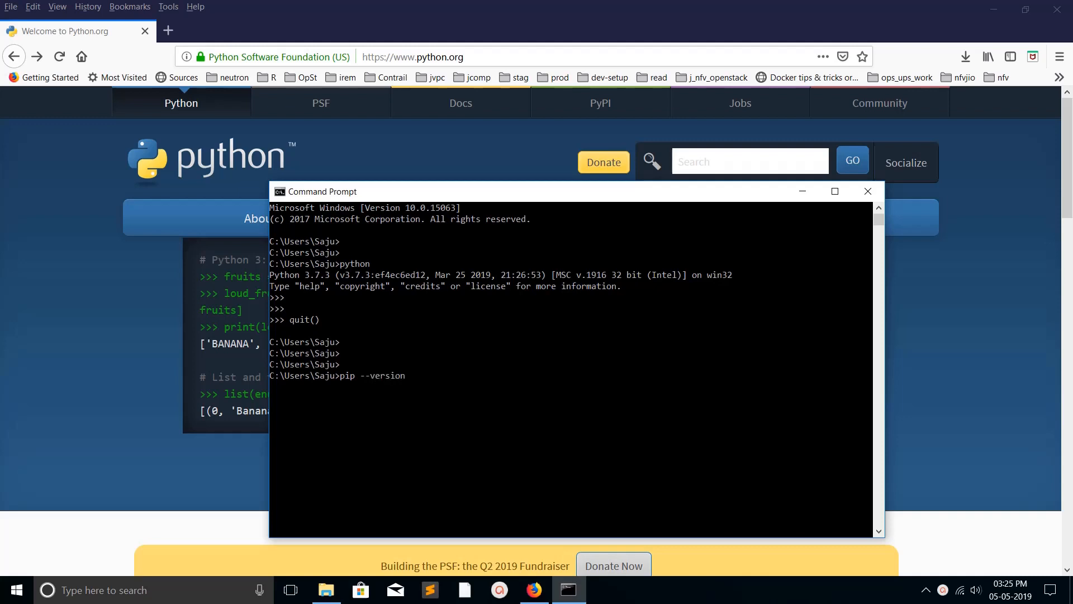
pyautogui.press('Return')
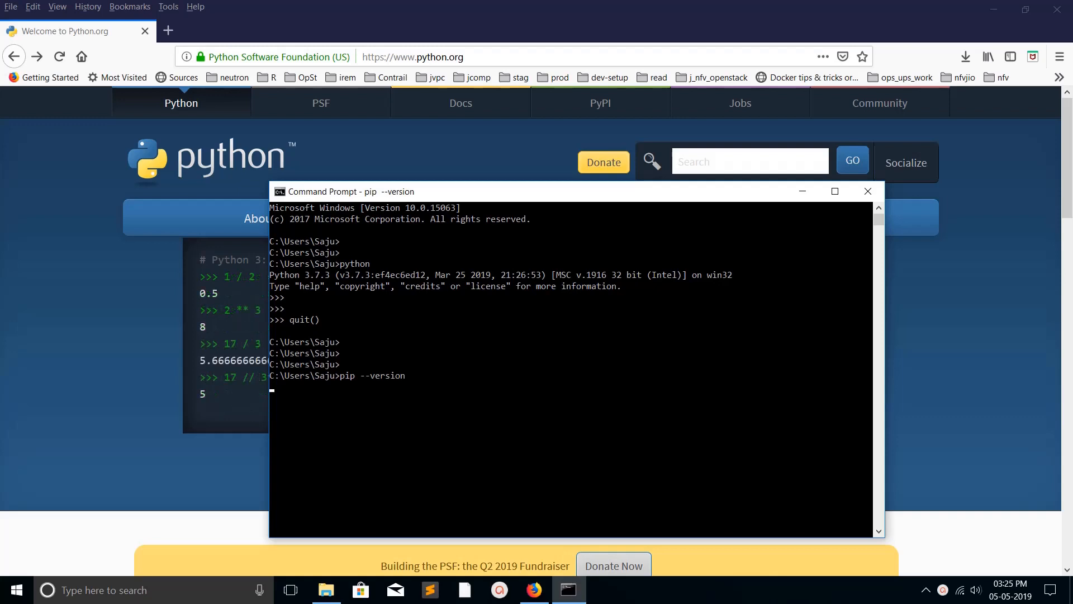
# - Run where python to locate python.exe in the Python37-32 folder
pyautogui.press('Return')
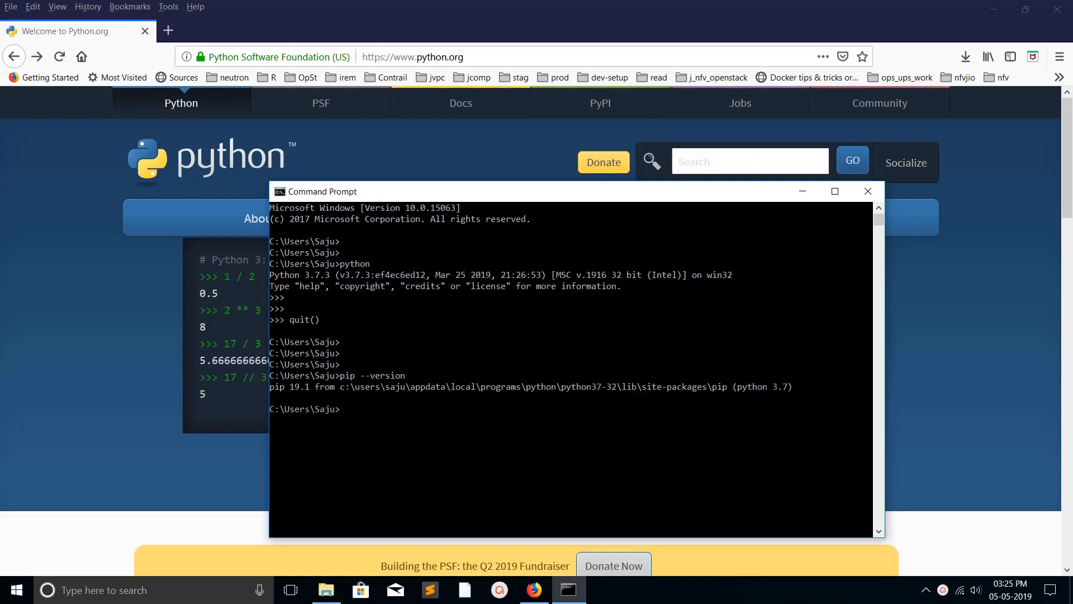
pyautogui.write('wh')
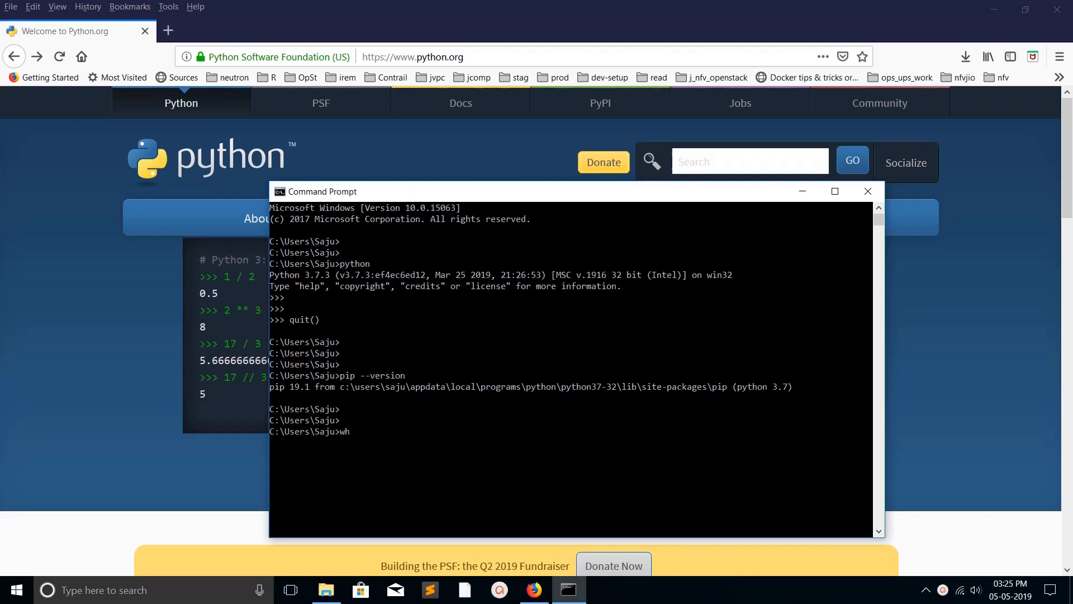
pyautogui.write('ere pytho')
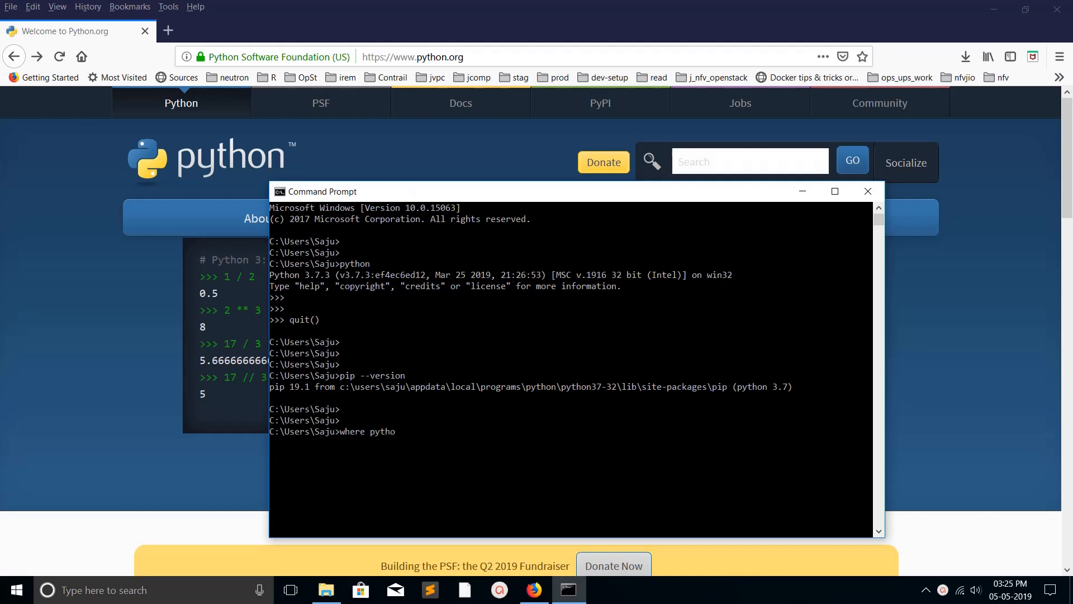
pyautogui.press('Return')
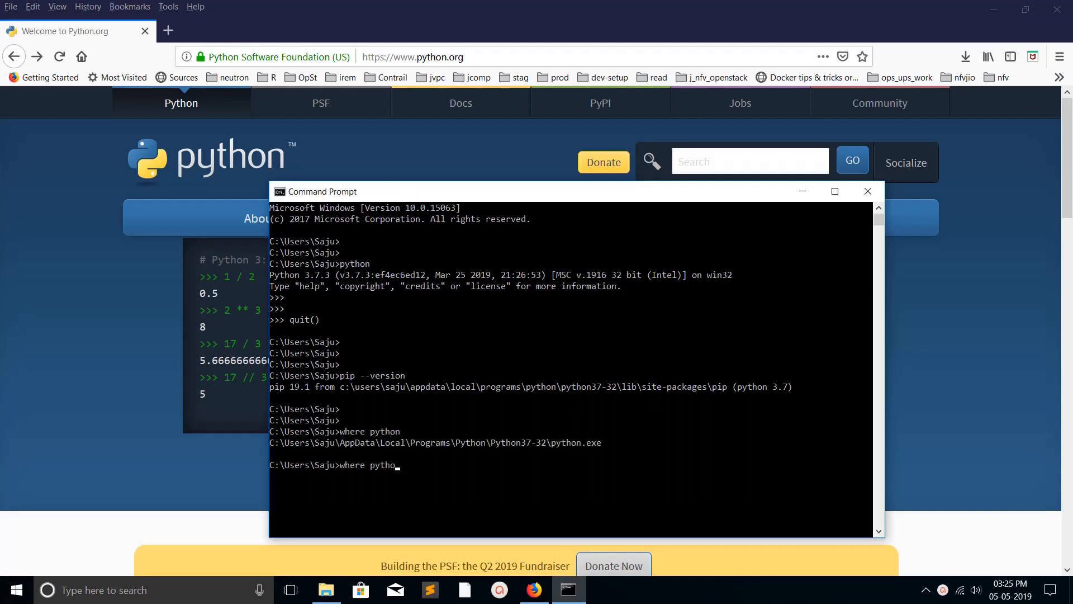
pyautogui.write('pip')
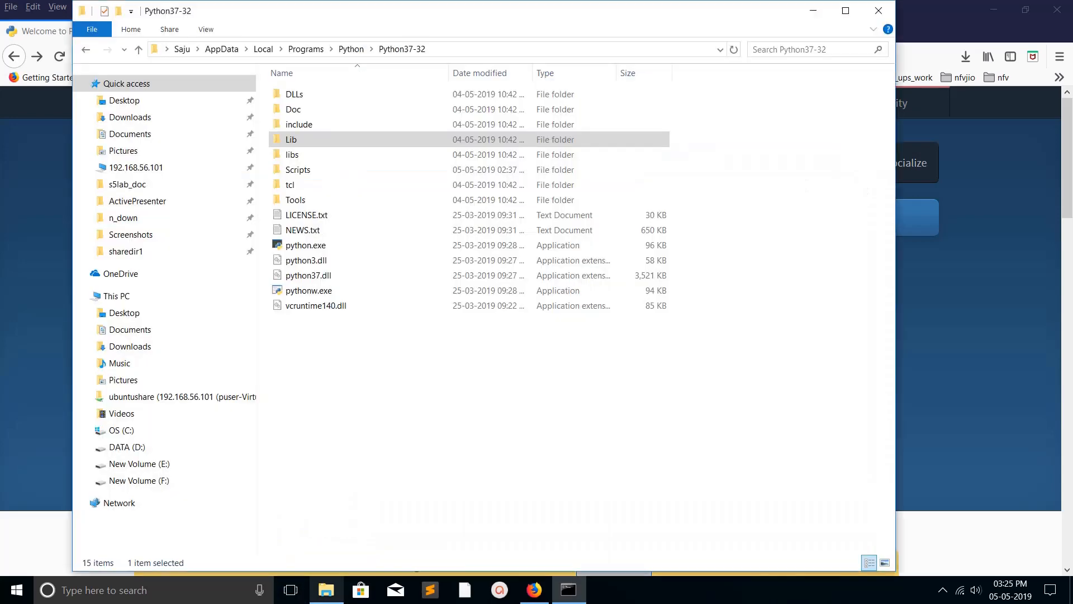
pyautogui.click(305, 245)
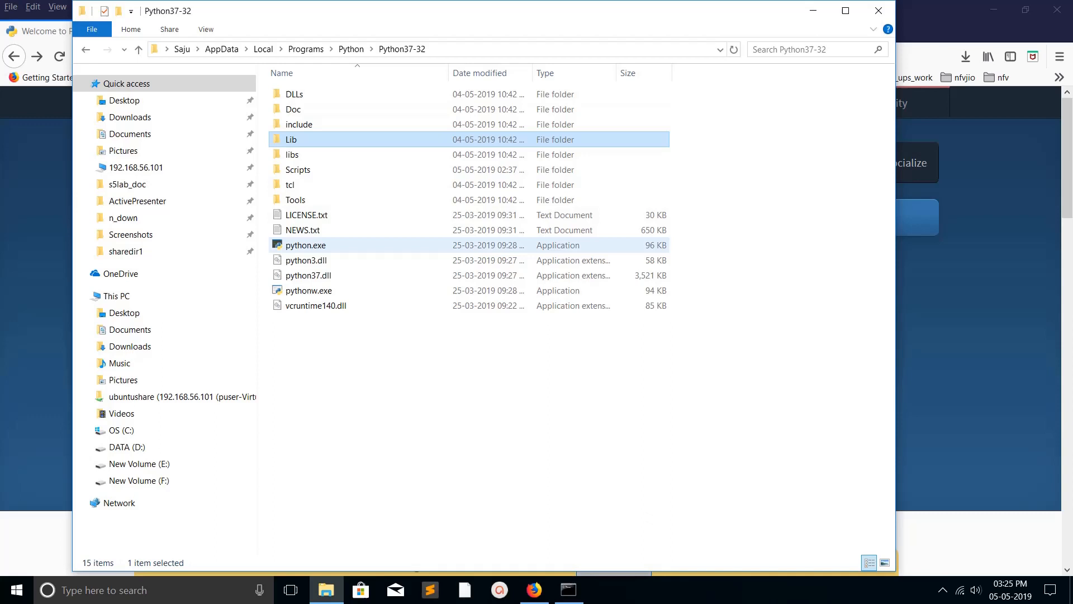
pyautogui.moveTo(304, 245)
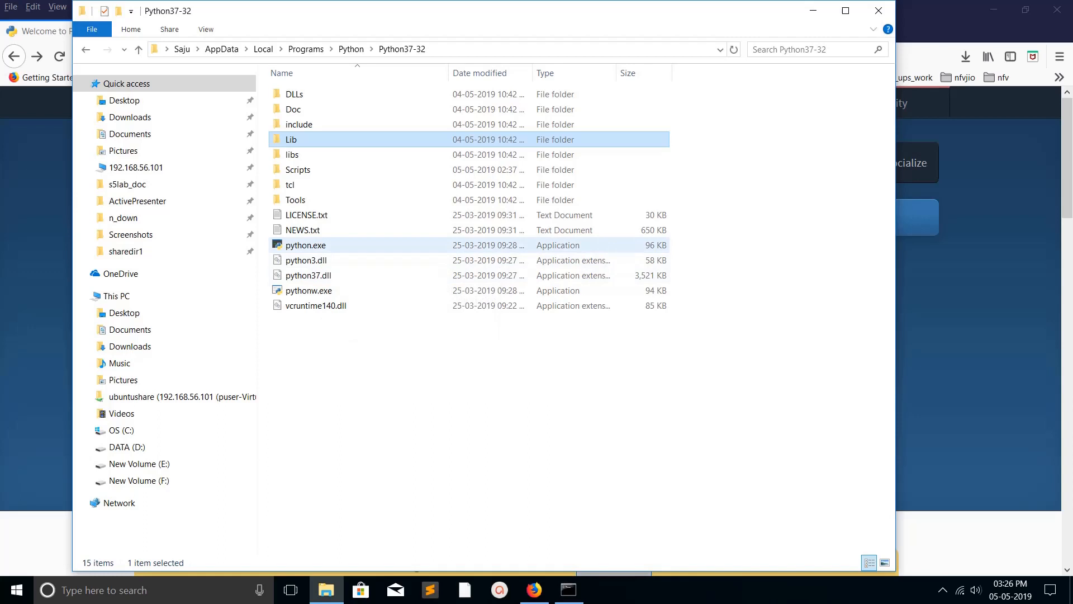
pyautogui.moveTo(297, 169)
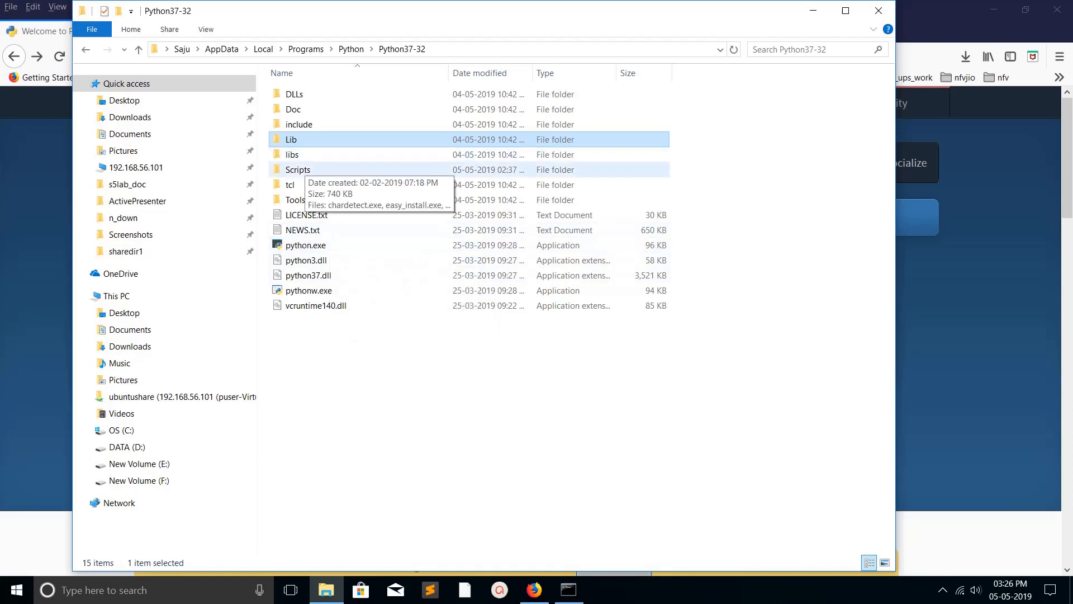
pyautogui.doubleClick(297, 168)
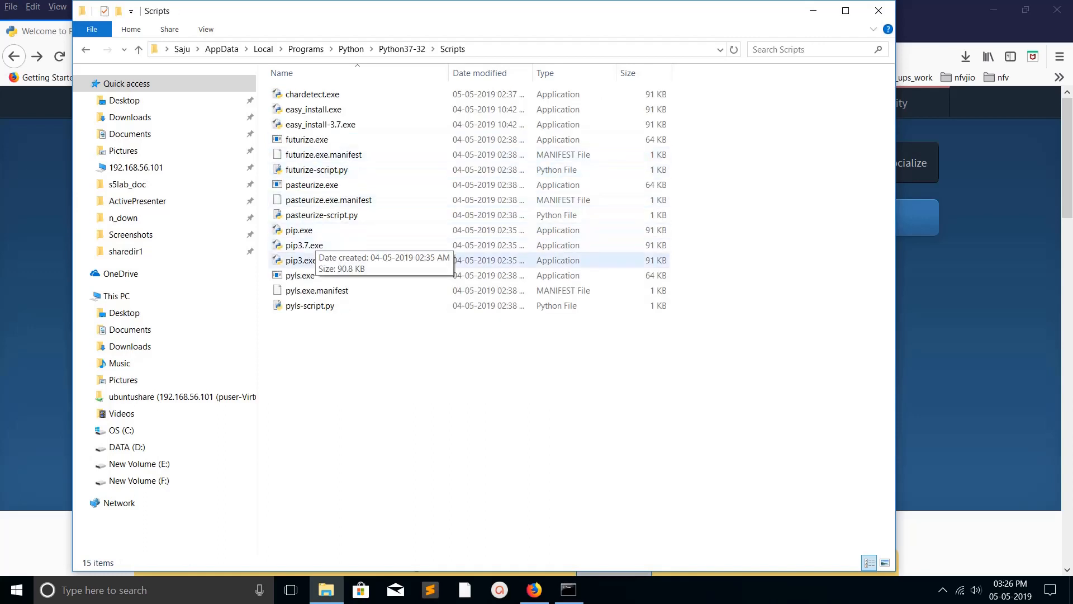
pyautogui.moveTo(300, 275)
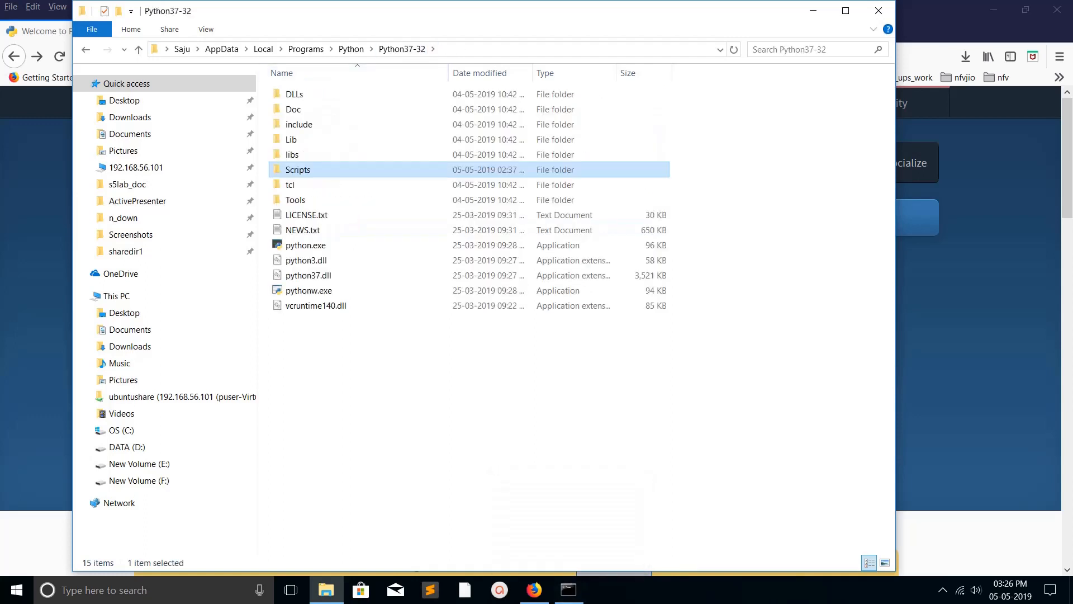
pyautogui.click(569, 589)
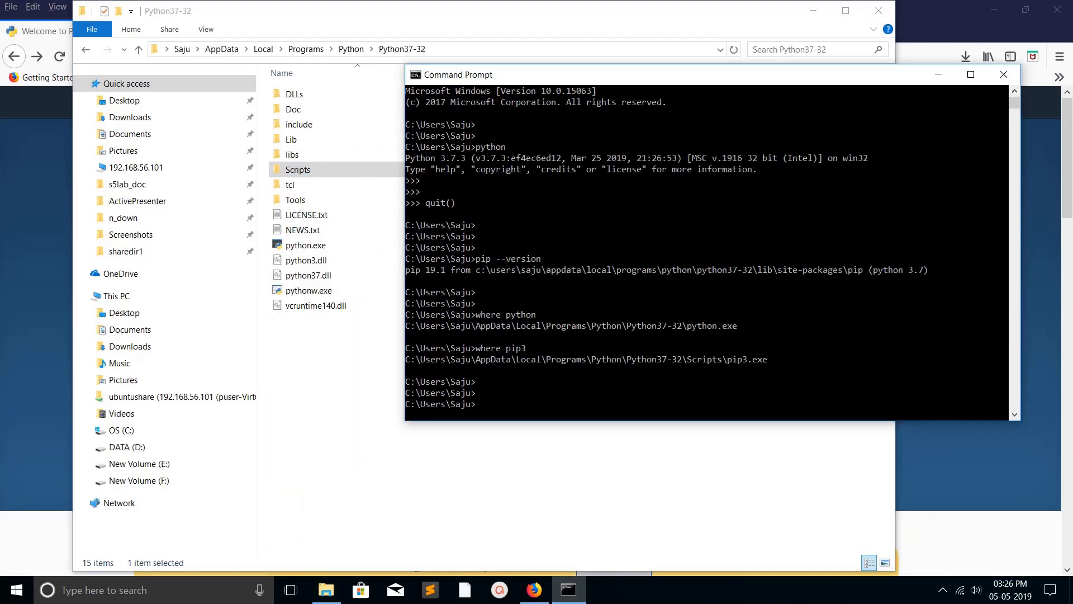
# - Prepare the command pip3 install requests at the prompt
pyautogui.write('pip3')
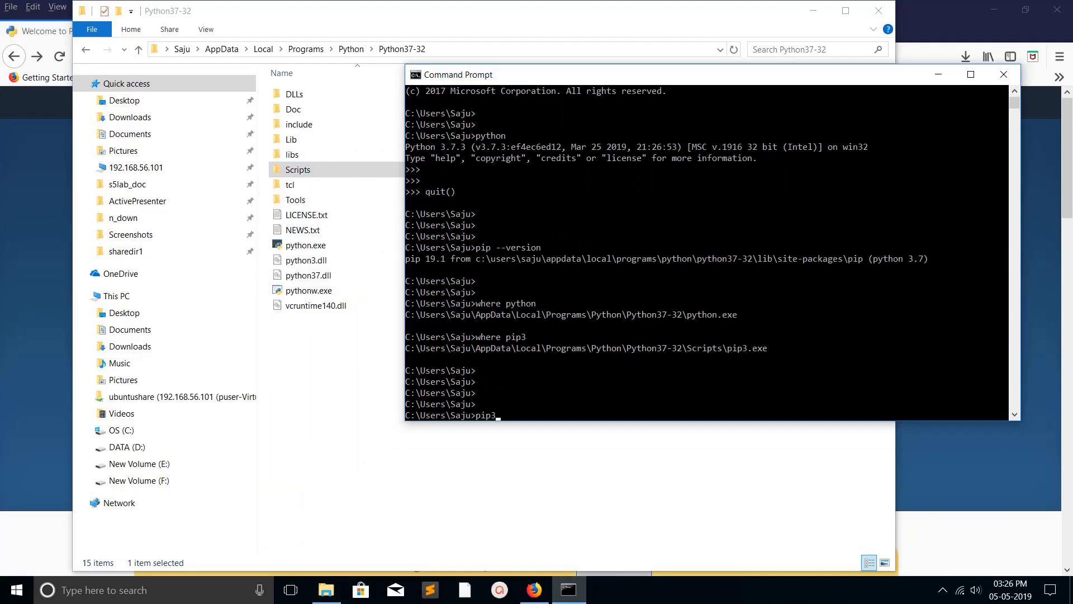
pyautogui.write('install')
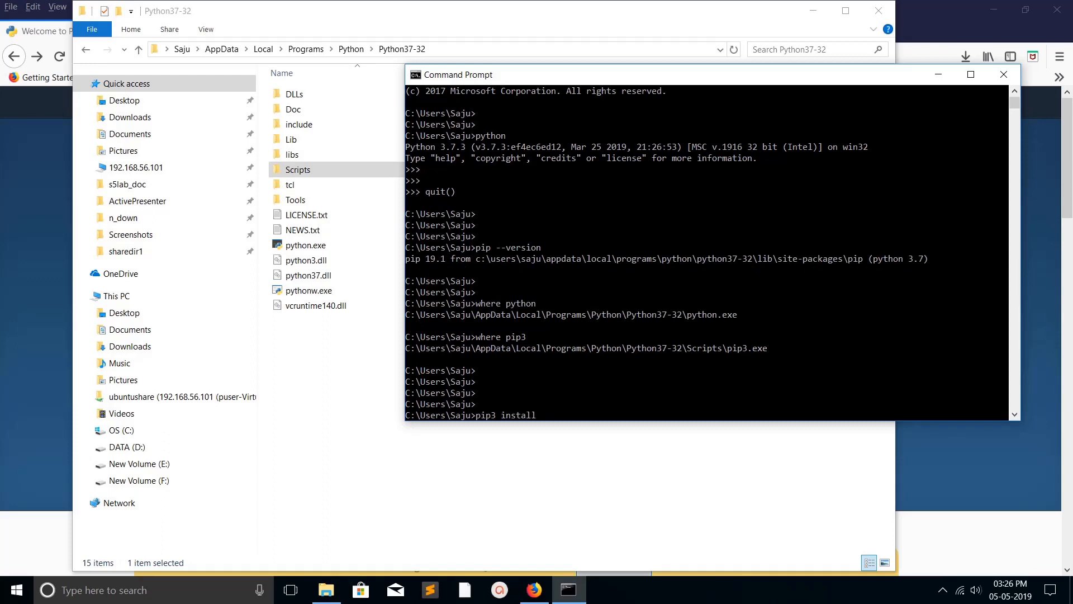
pyautogui.write('requests')
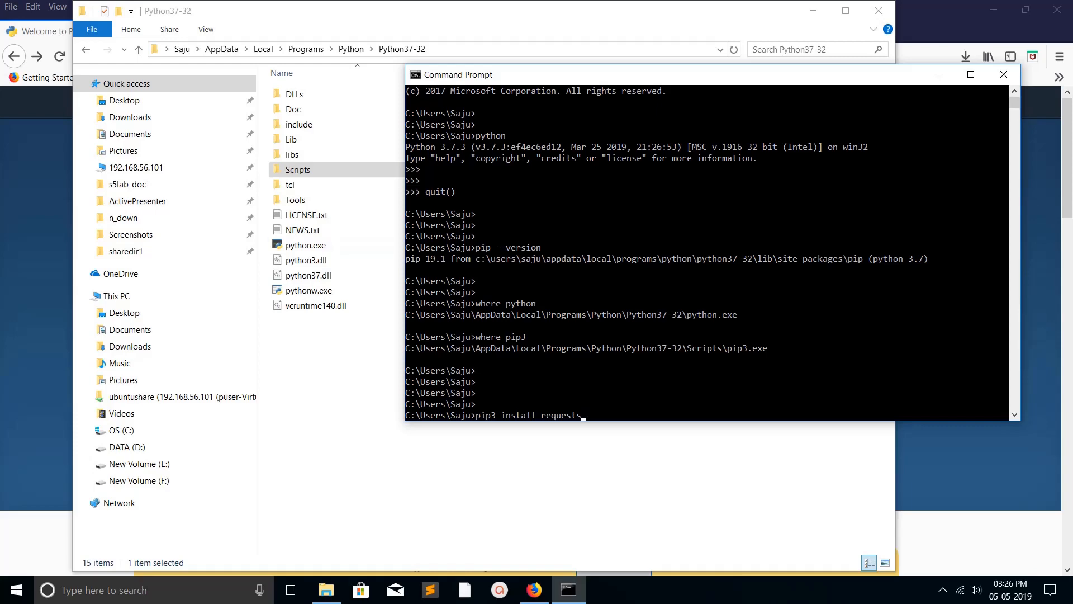
pyautogui.click(291, 139)
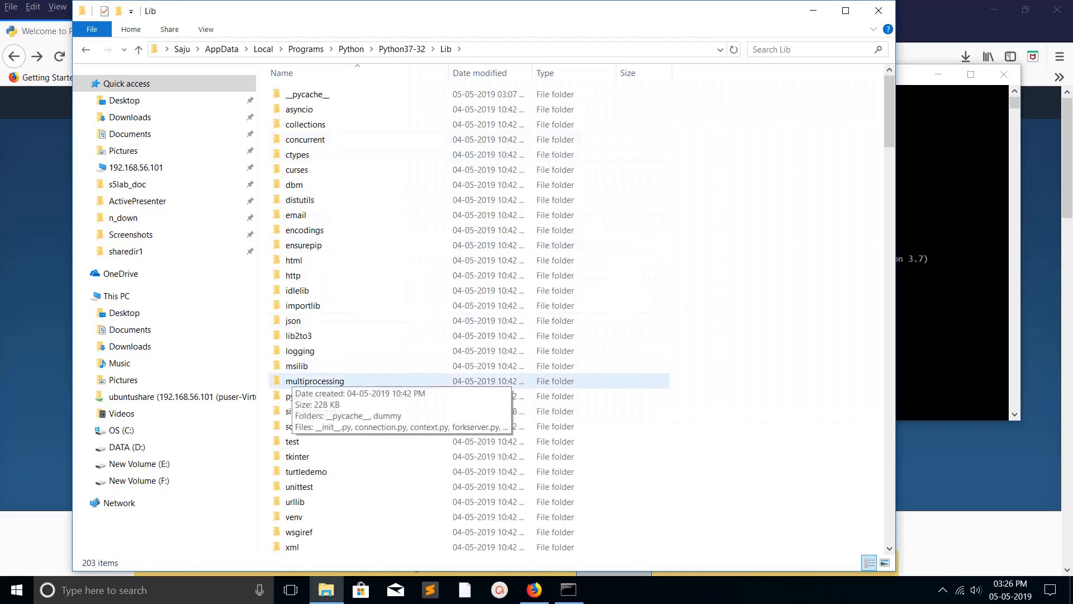
# - Open the site-packages folder under Lib and return to the command window
pyautogui.doubleClick(314, 411)
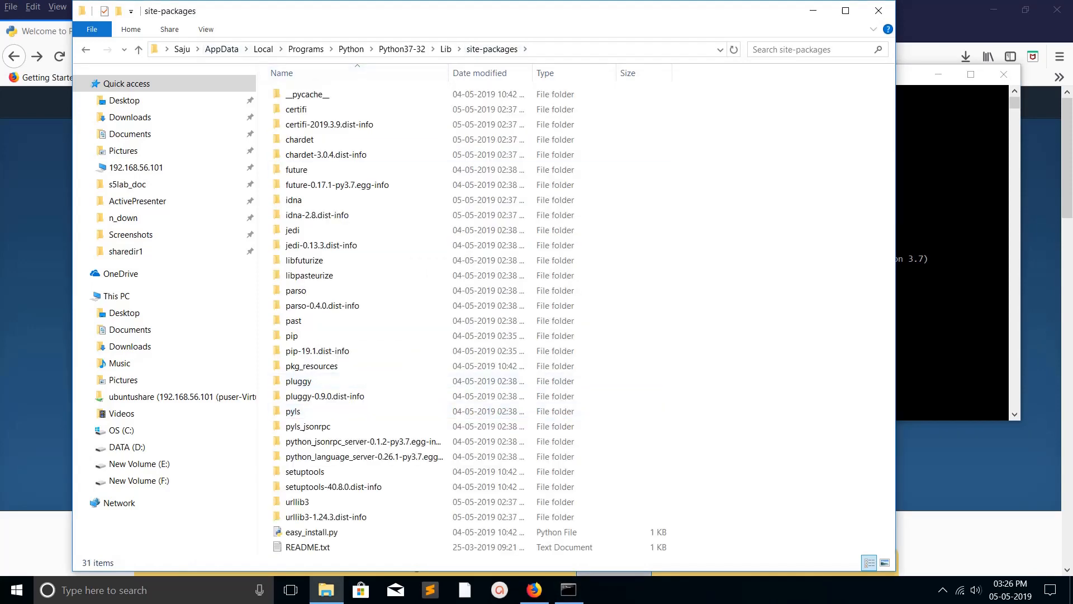
pyautogui.click(304, 471)
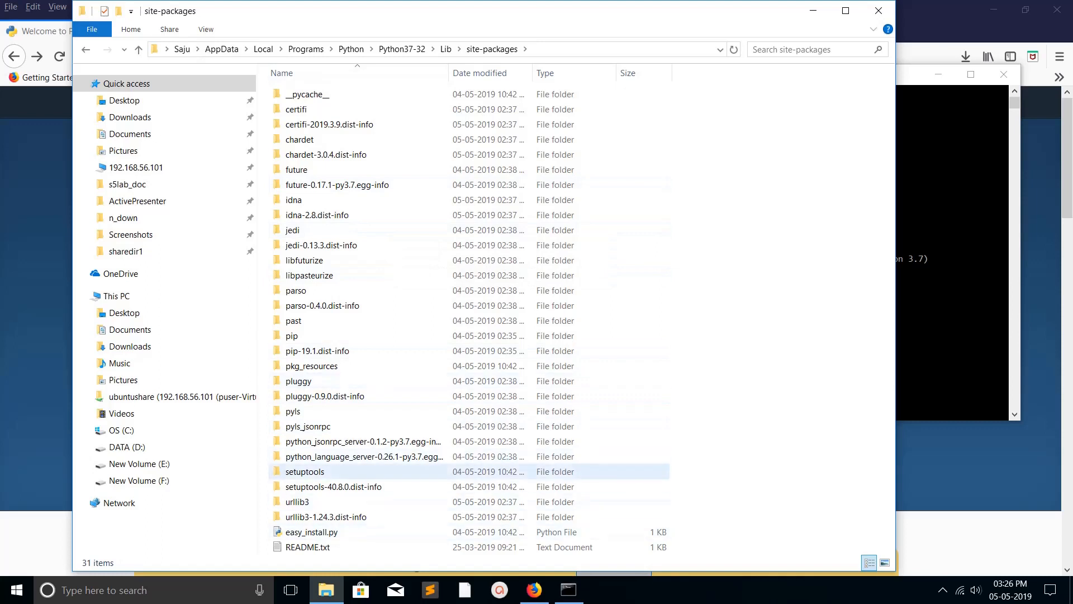
pyautogui.click(568, 589)
pyautogui.write('pip3 install requests')
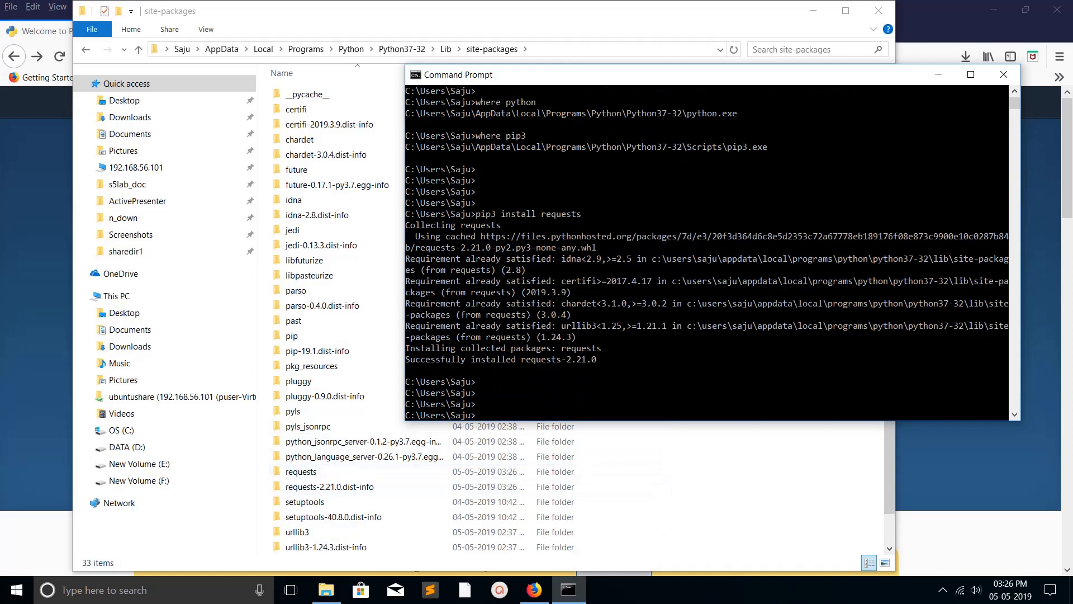
# - Run import requests in the Python interpreter without error, then quit()
pyautogui.write('python')
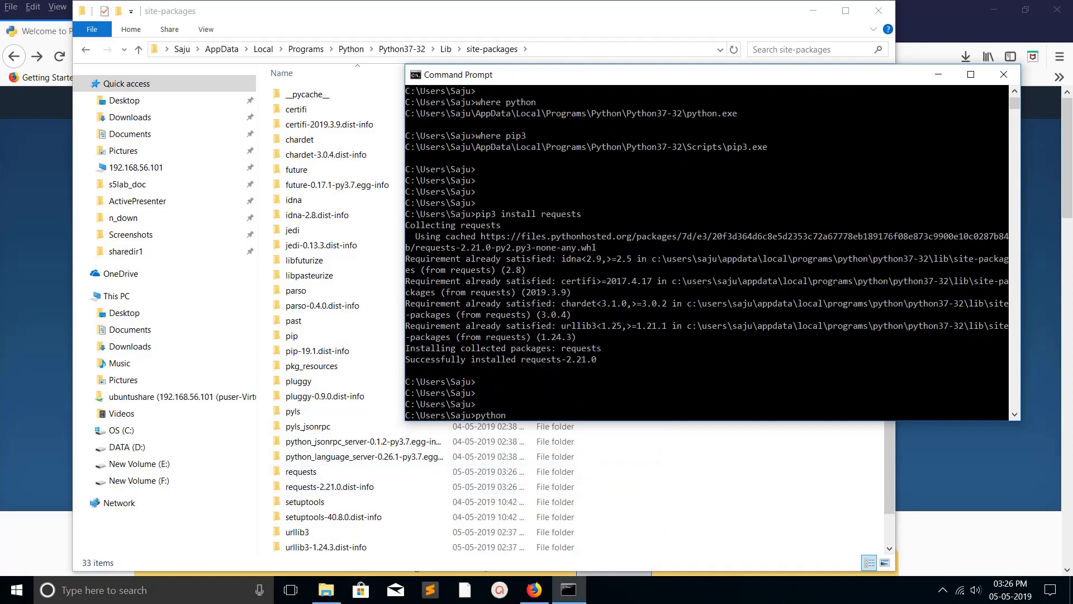
pyautogui.press('Return')
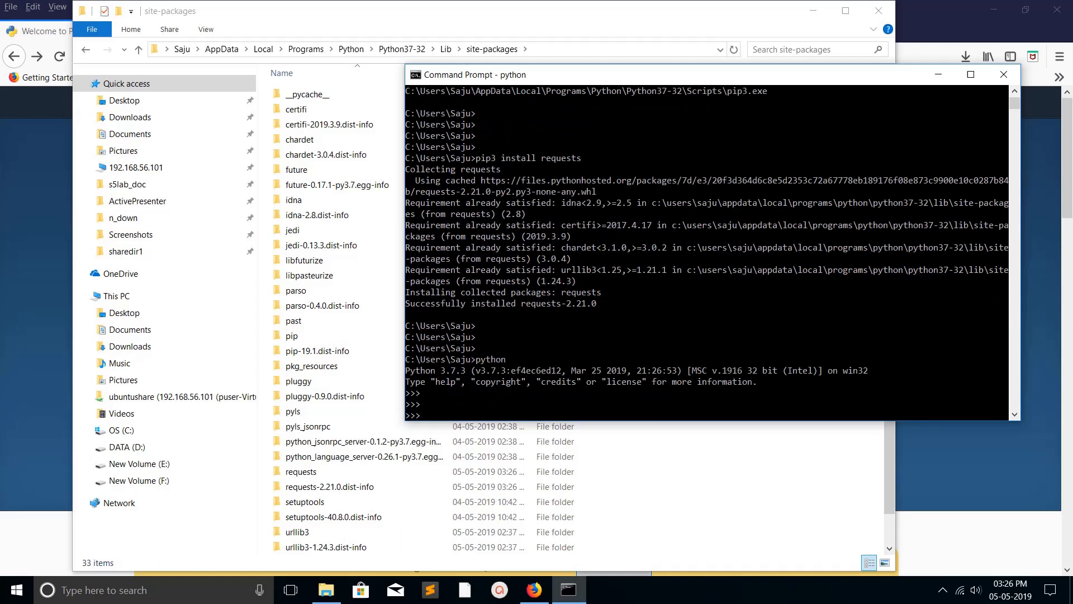
pyautogui.write('i')
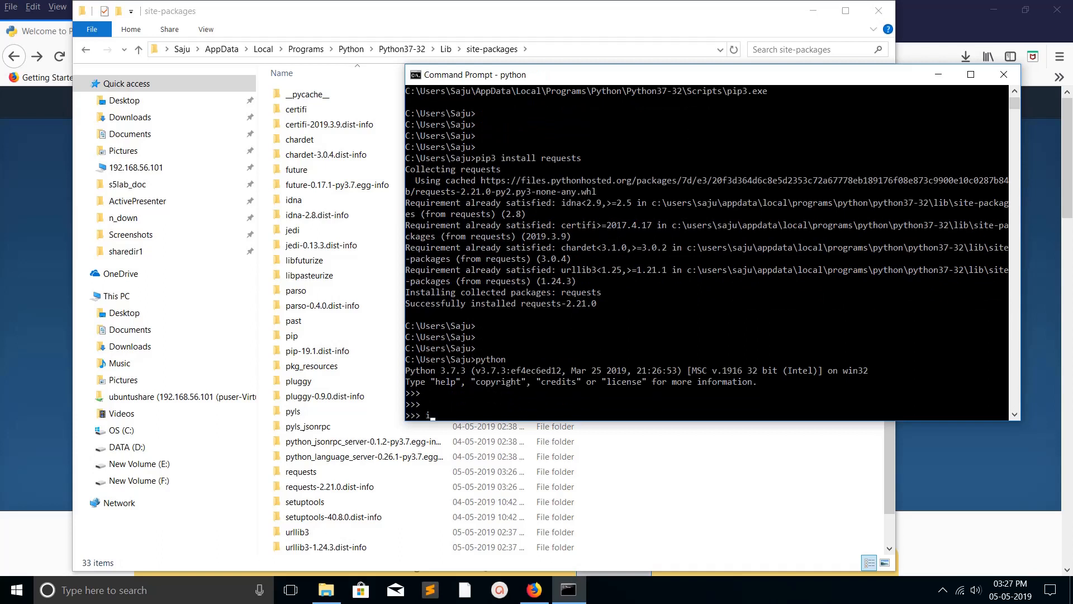
pyautogui.write('mport ew')
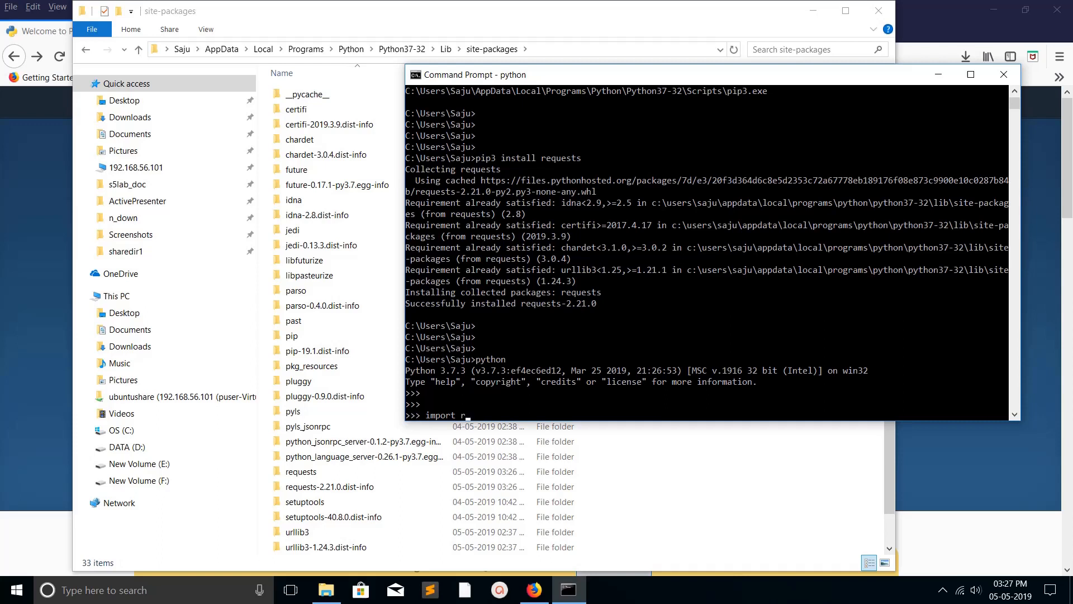
pyautogui.write('equests')
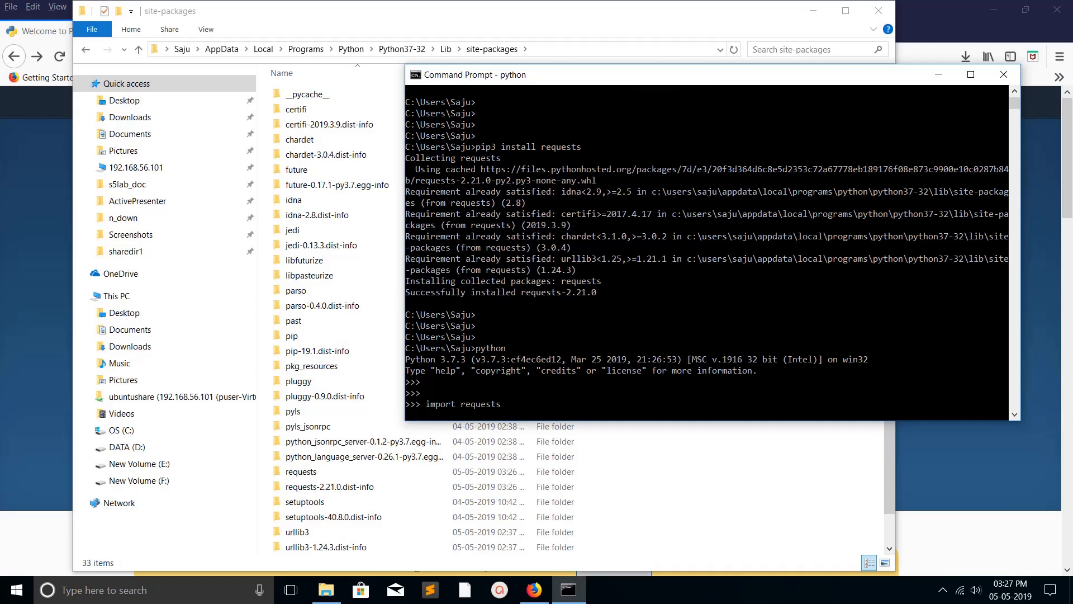
pyautogui.write('quit(')
pyautogui.write('python')
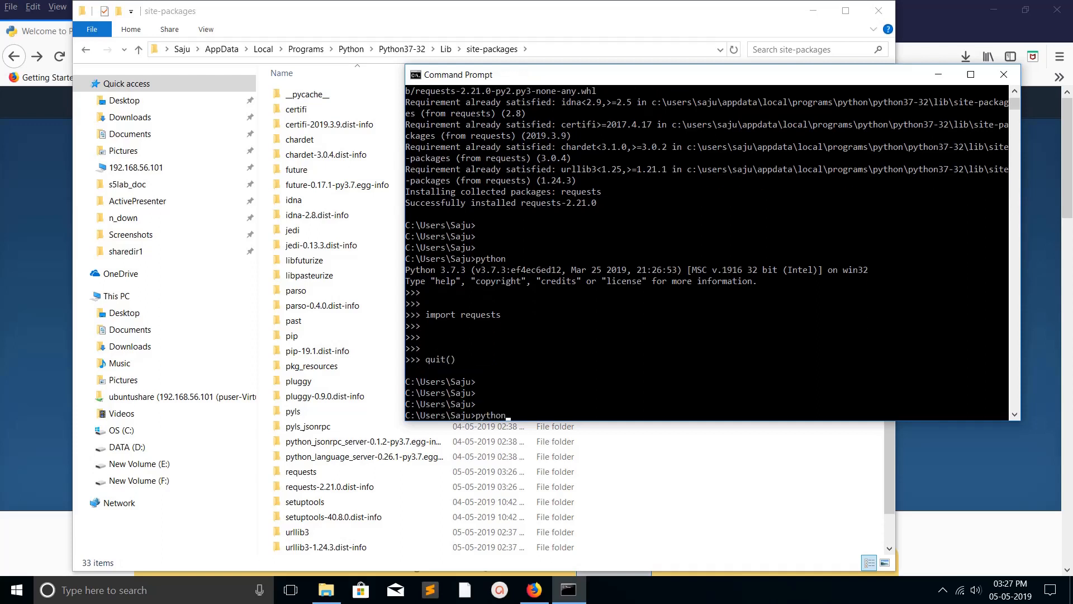
# - Uninstall requests 2.21.0 with pip3, confirming with y
pyautogui.write('pip3 install requests')
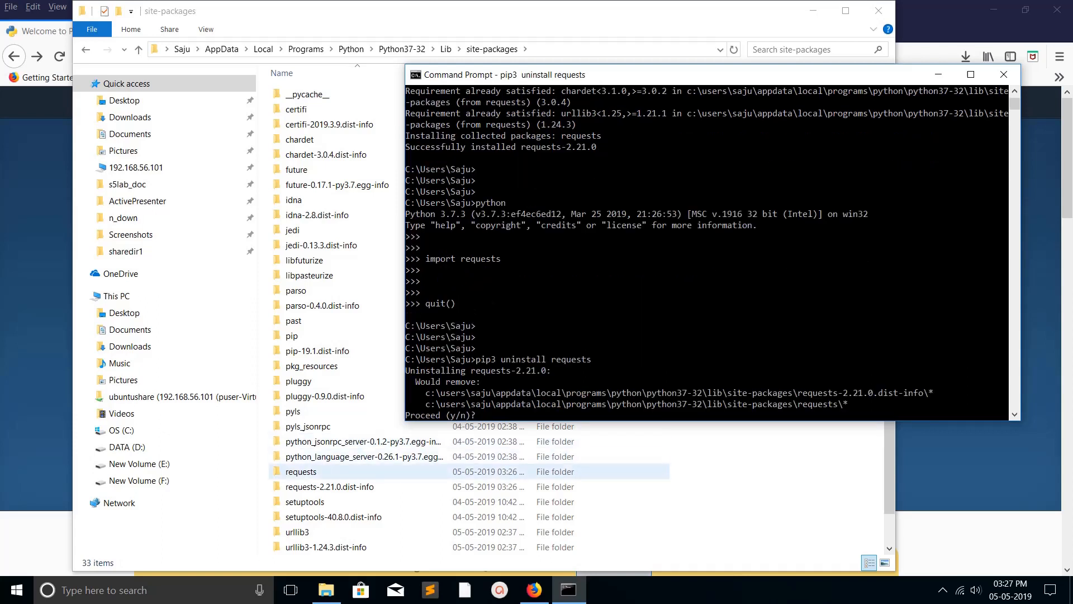
pyautogui.write('y')
pyautogui.write('python')
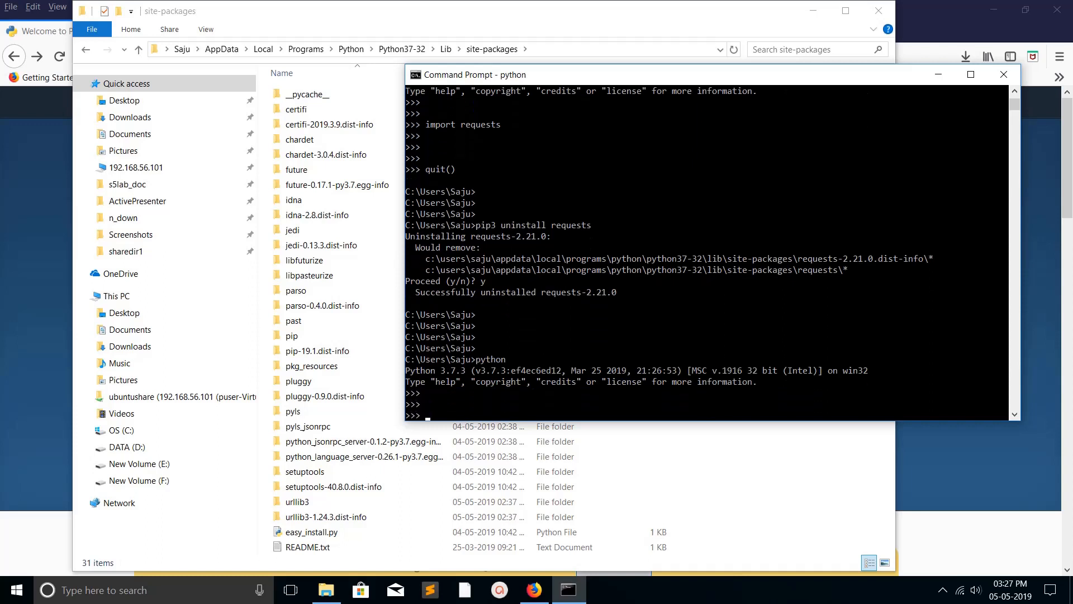
# - Run import requests in Python to get ModuleNotFoundError, then quit()
pyautogui.write('import r')
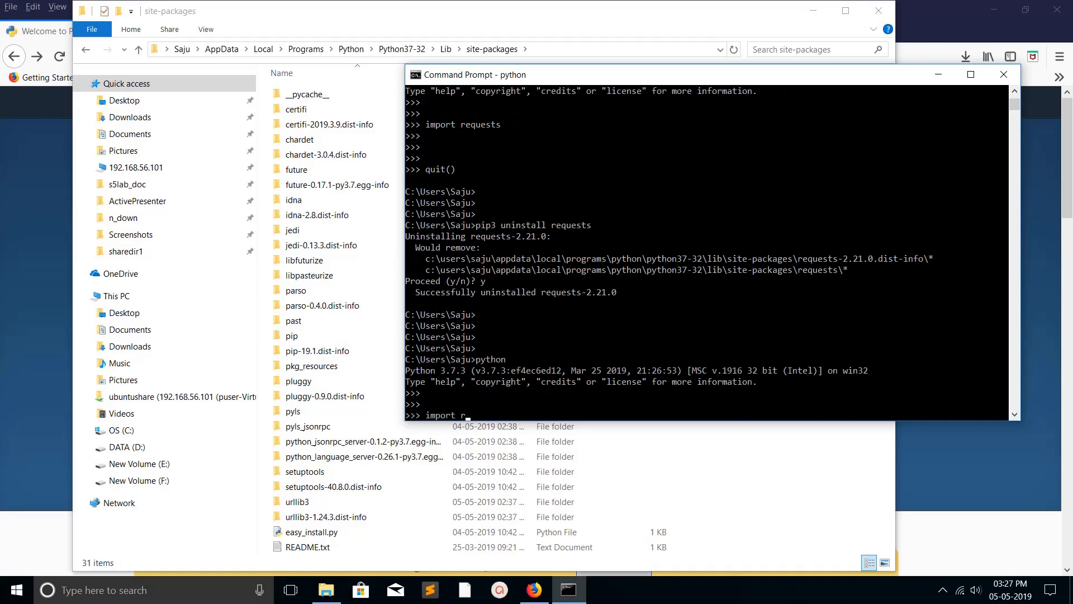
pyautogui.write('equests')
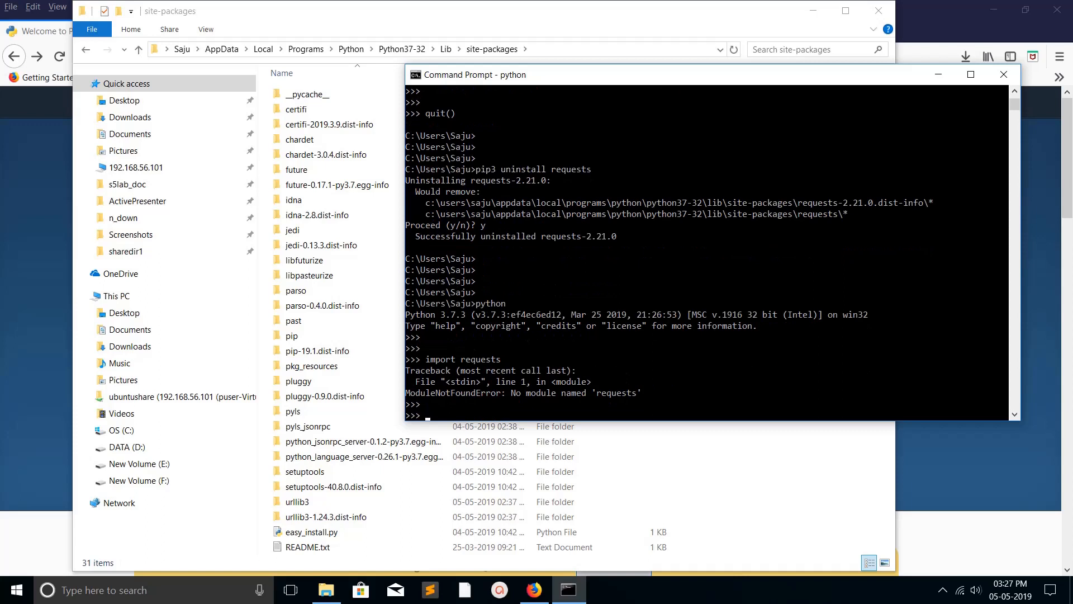
pyautogui.write('quir')
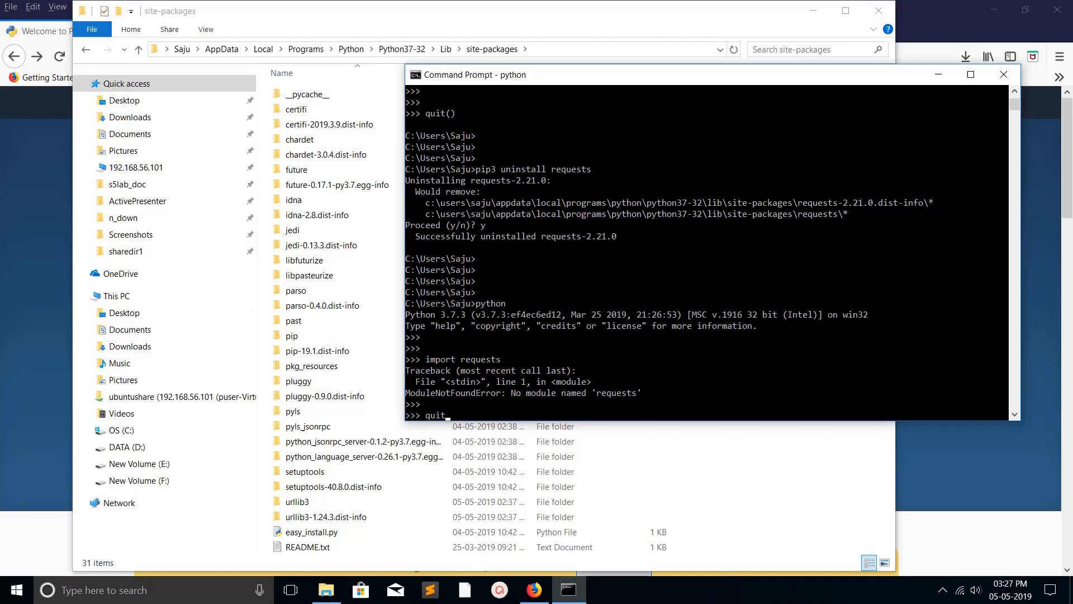
pyautogui.write('()')
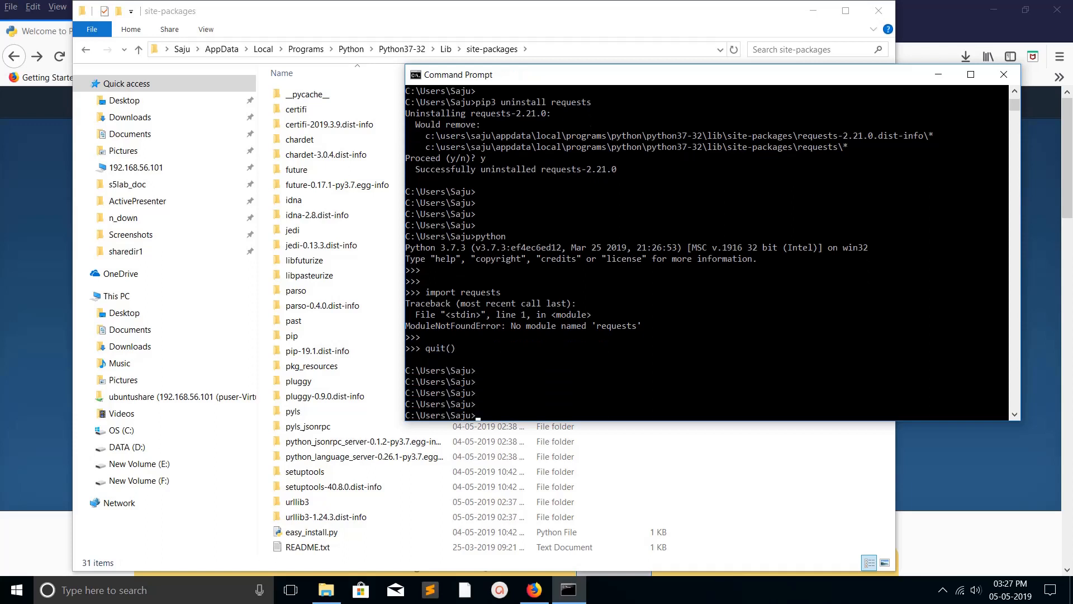
# - Close the Command Prompt window, leaving site-packages without the requests folders
pyautogui.scroll(3)
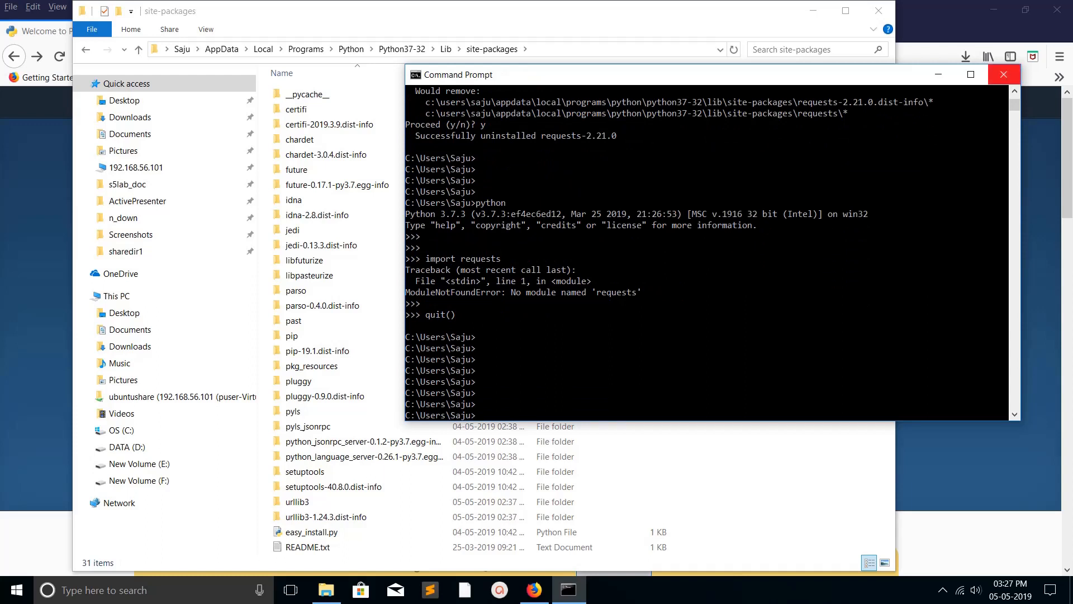
pyautogui.click(1002, 74)
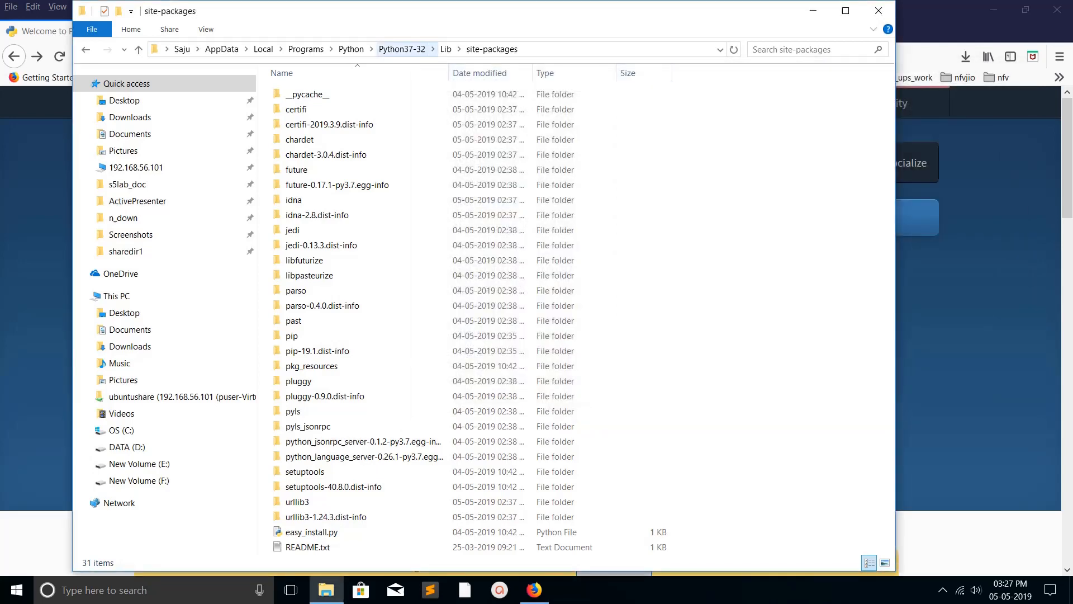